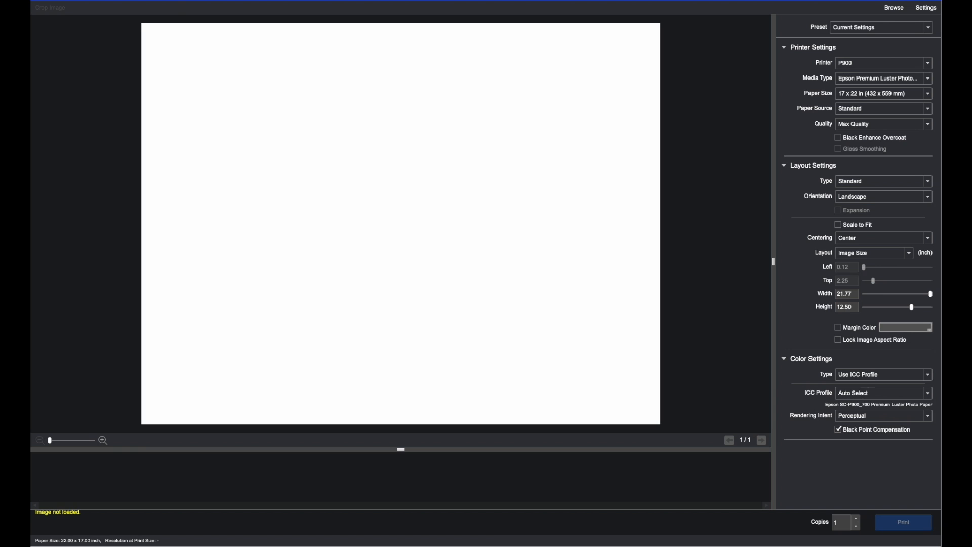
Step: Open 1.psd, the mop photo, from the Epson Print Layout Files folder
{"action": "left_click", "coordinate": [895, 6]}
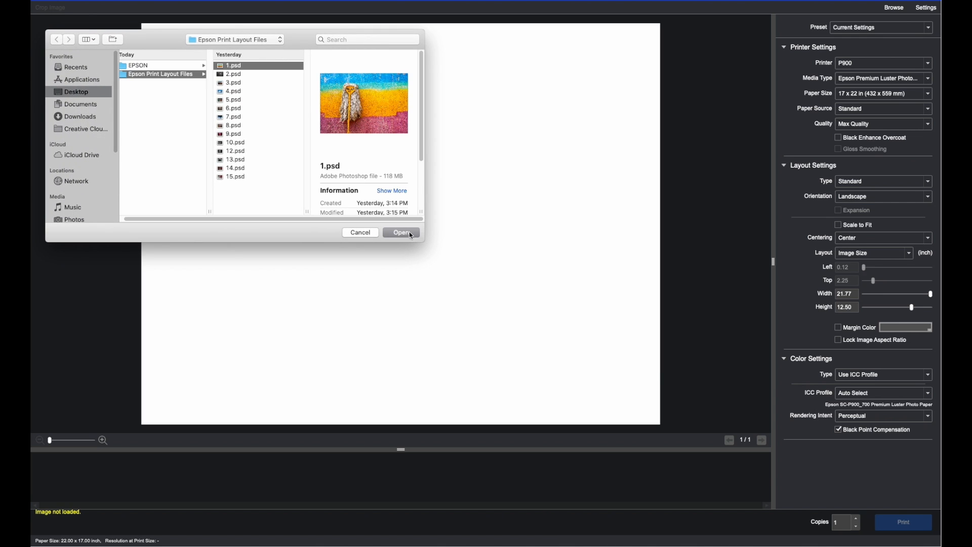
{"action": "left_click", "coordinate": [401, 232]}
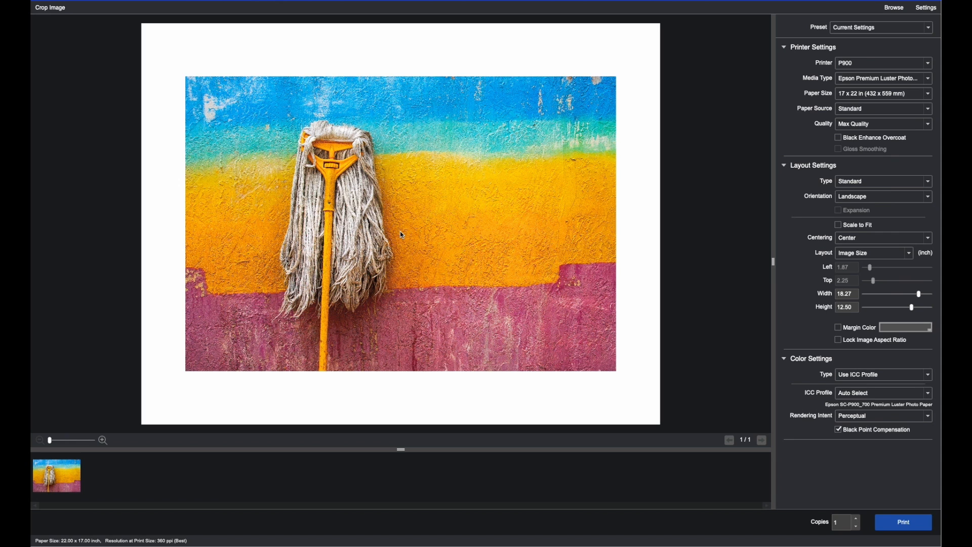
{"action": "mouse_move", "coordinate": [400, 236]}
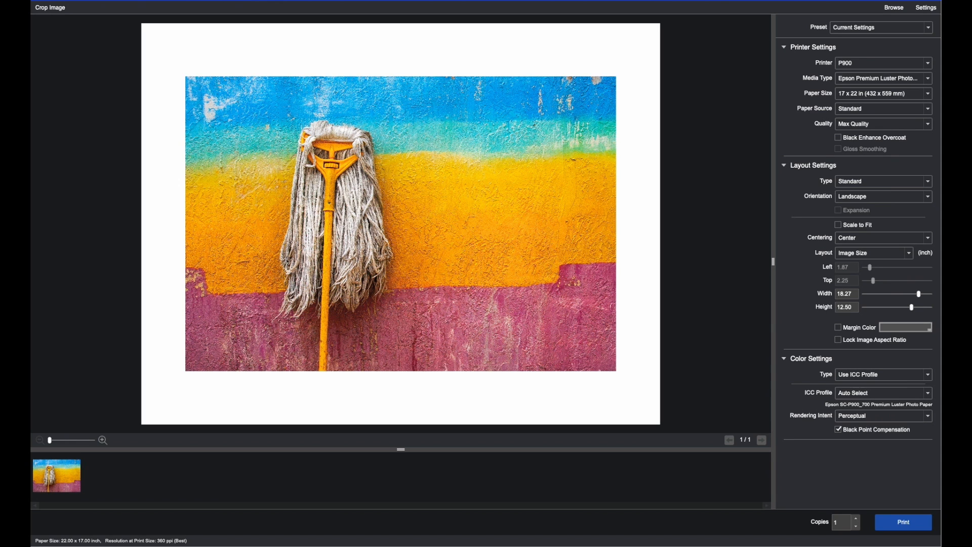
Step: Open 2.psd, the monochrome chair photo, then add the pink-robes picture
{"action": "left_click", "coordinate": [111, 8]}
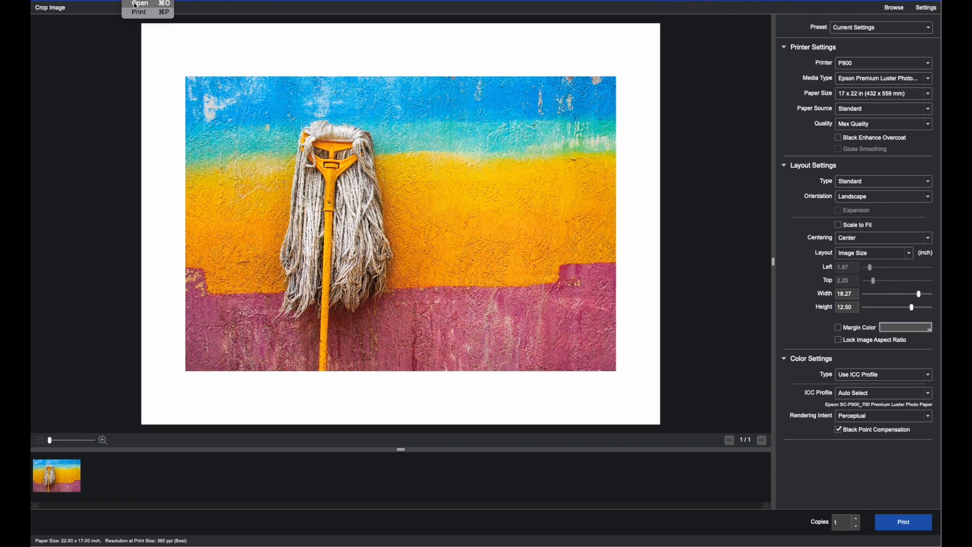
{"action": "left_click", "coordinate": [140, 3]}
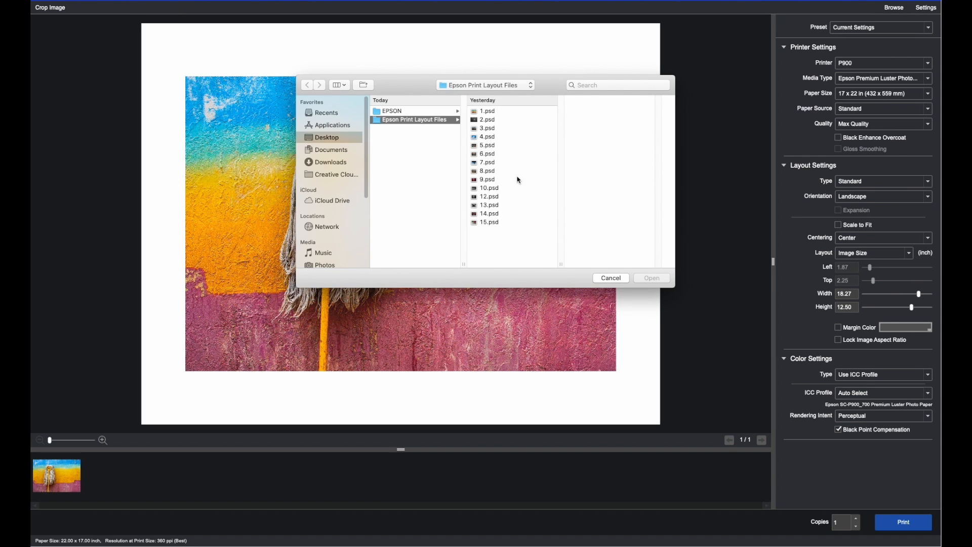
{"action": "left_click", "coordinate": [484, 119]}
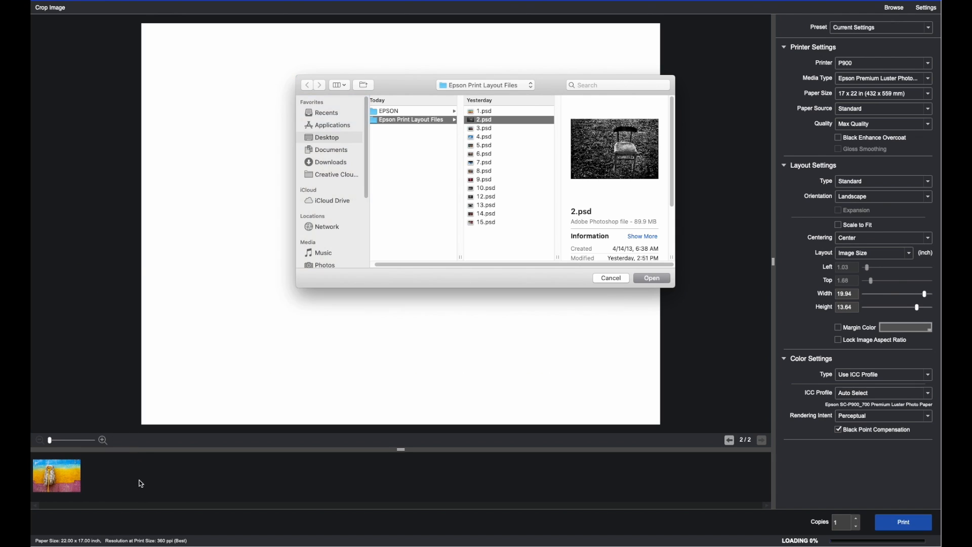
{"action": "left_click", "coordinate": [651, 278]}
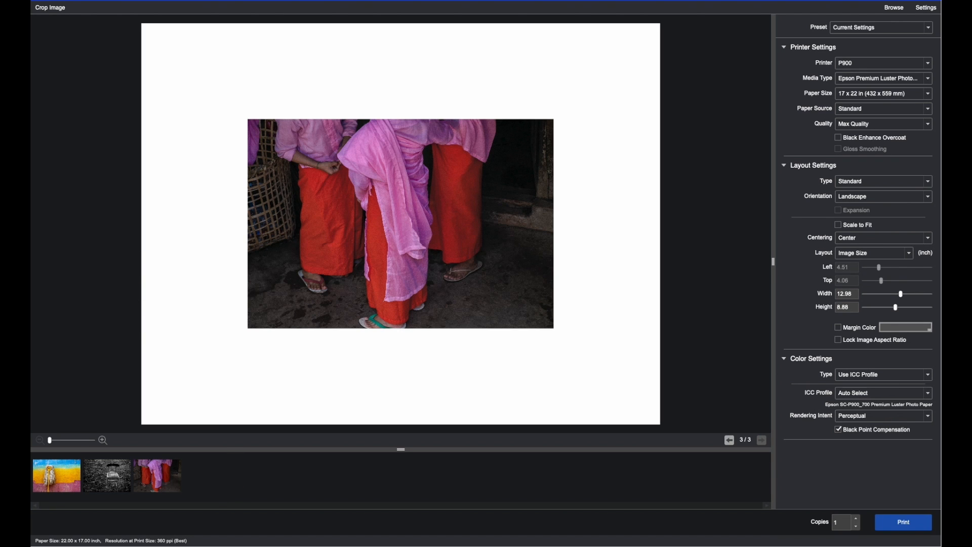
{"action": "left_click", "coordinate": [902, 522]}
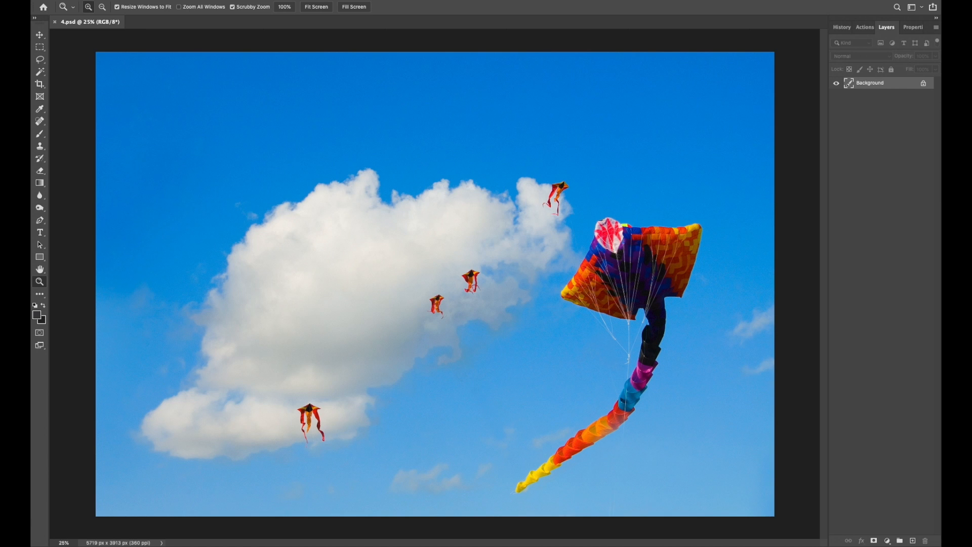
Step: Show Photoshop's File menu over the kite photo to reach Automate > Epson Print Layout
{"action": "left_click", "coordinate": [62, 3]}
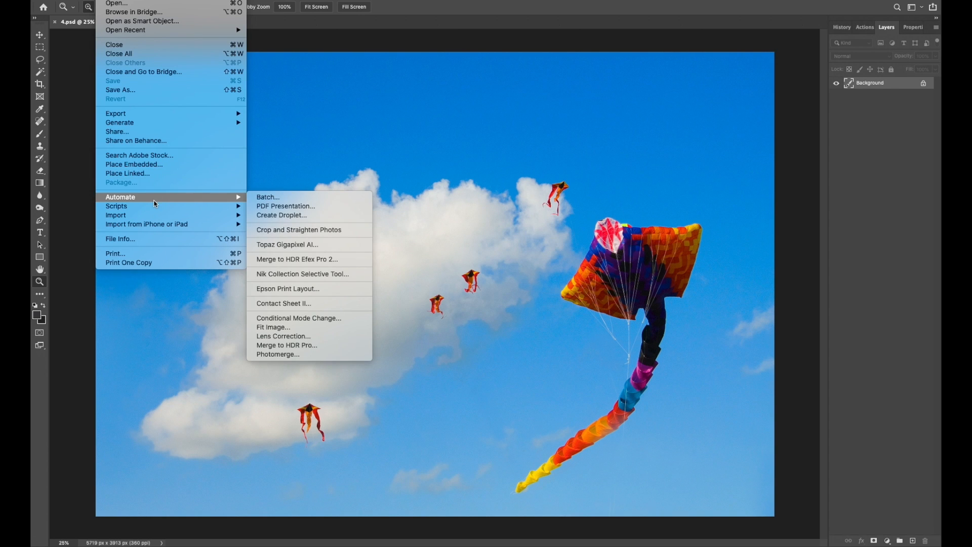
{"action": "mouse_move", "coordinate": [315, 275]}
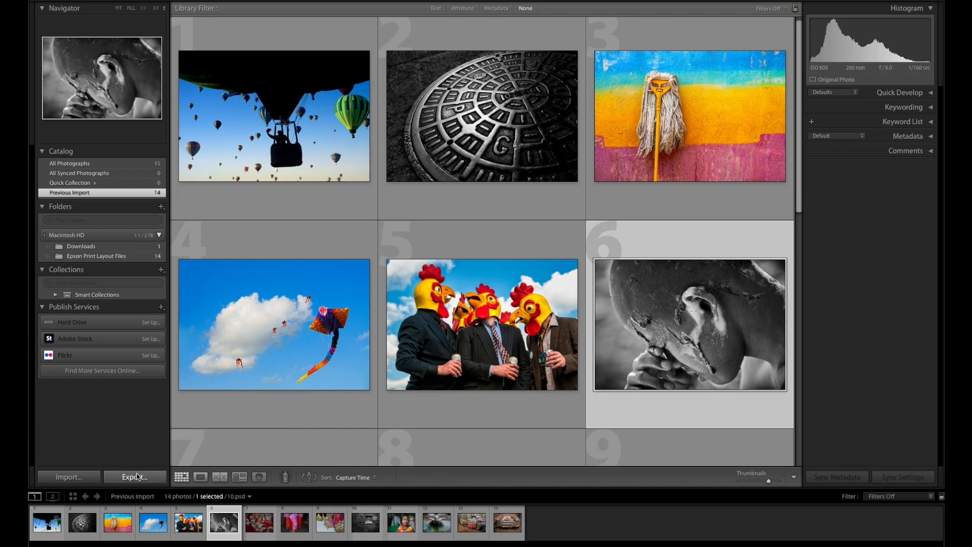
Step: In Lightroom's export settings, set post-processing to open files in another application
{"action": "left_click", "coordinate": [133, 477]}
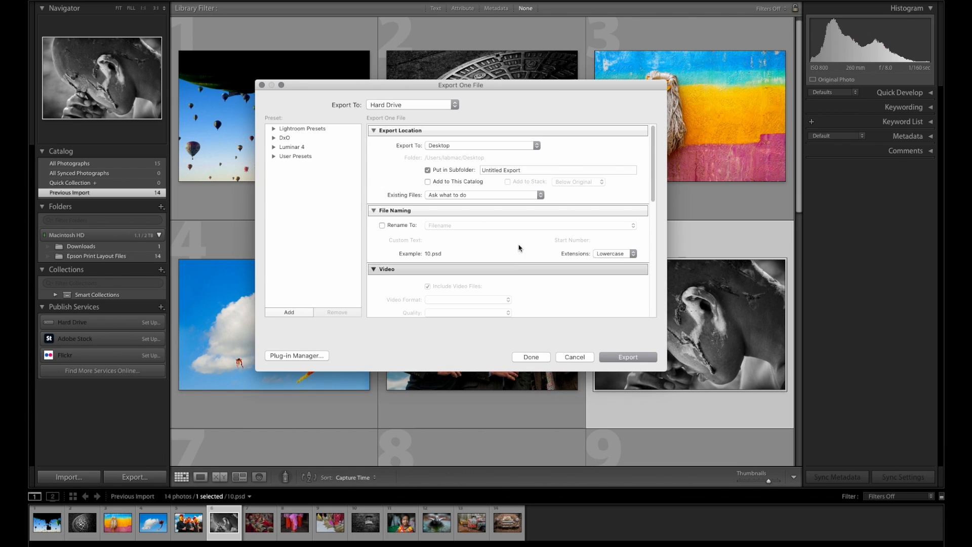
{"action": "scroll", "scroll_direction": "down", "scroll_amount": 3}
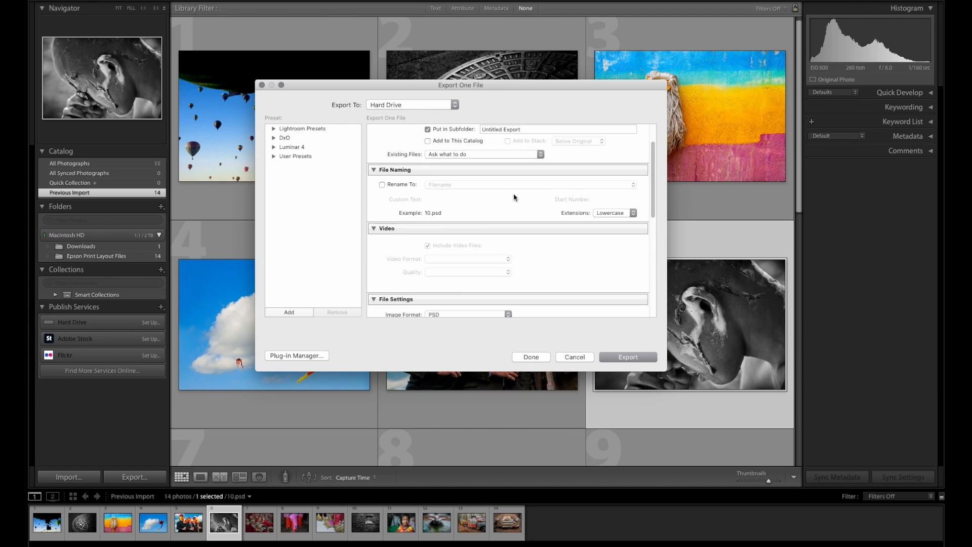
{"action": "scroll", "scroll_direction": "down", "scroll_amount": 3}
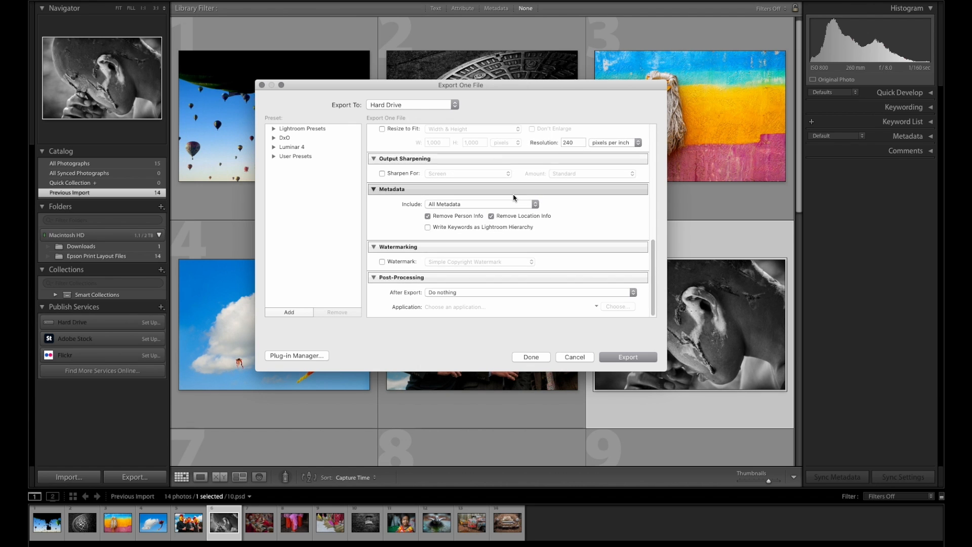
{"action": "mouse_move", "coordinate": [466, 296]}
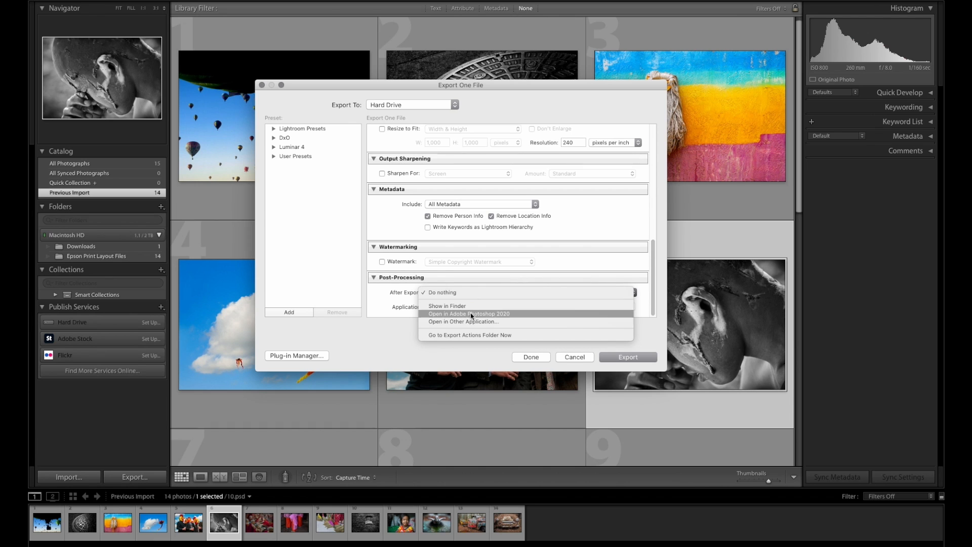
{"action": "left_click", "coordinate": [464, 322]}
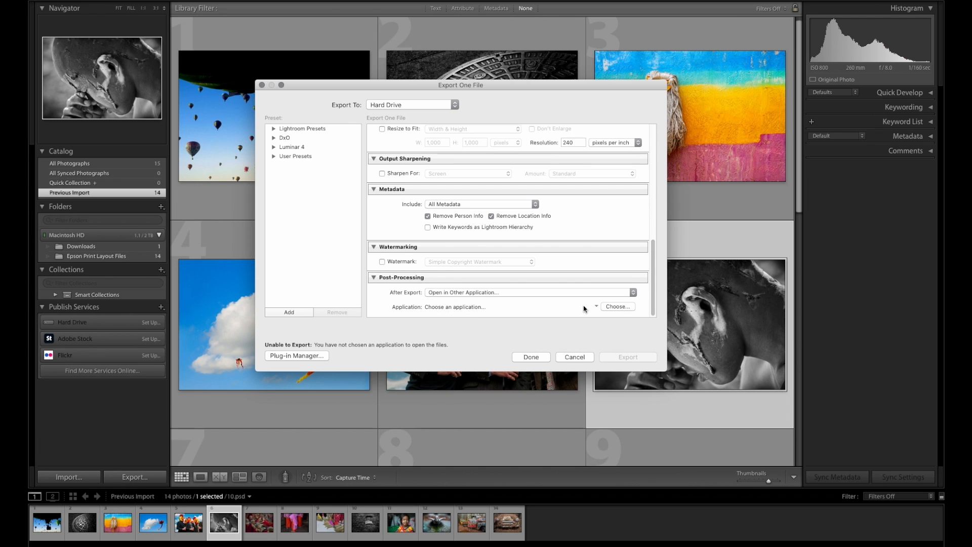
Step: Choose Epson Print Layout as the receiving application and run the export
{"action": "left_click", "coordinate": [618, 306]}
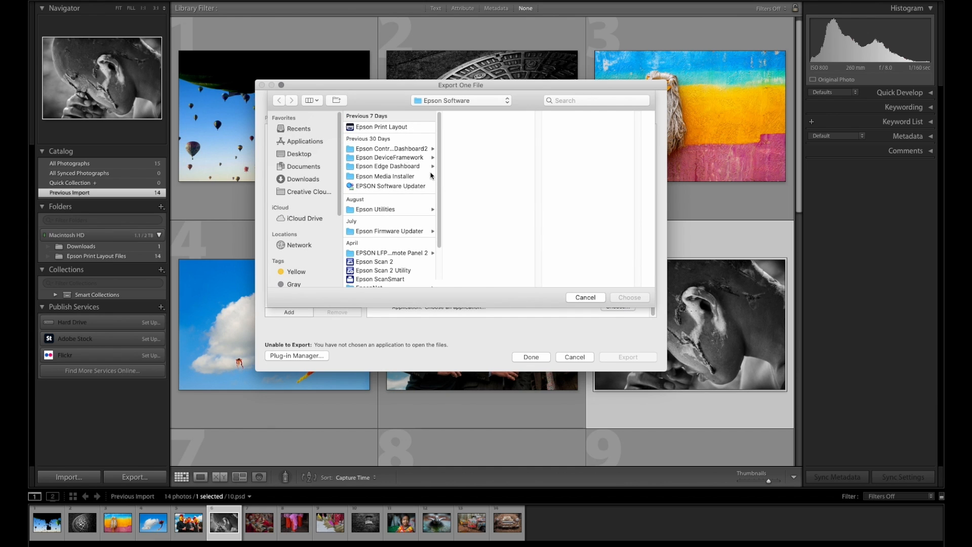
{"action": "left_click", "coordinate": [382, 127]}
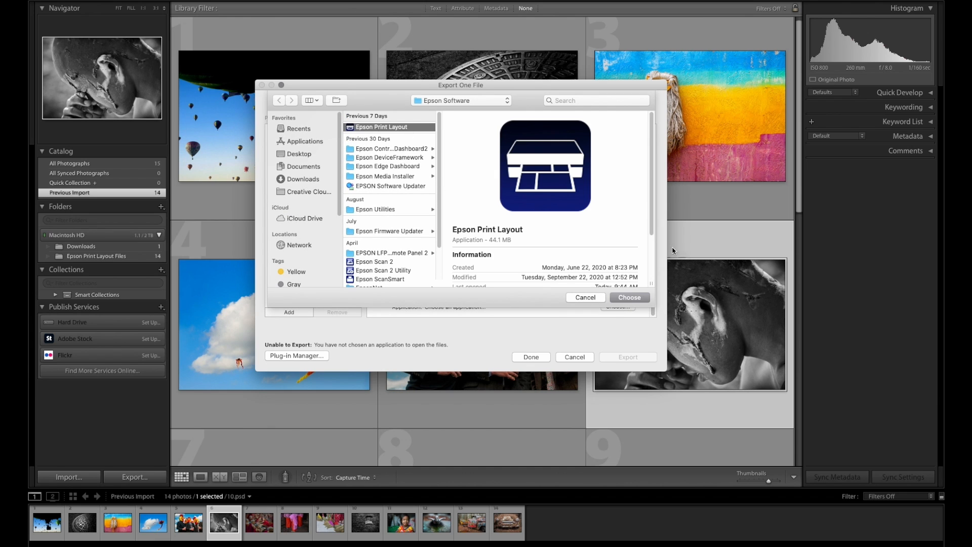
{"action": "left_click", "coordinate": [627, 297]}
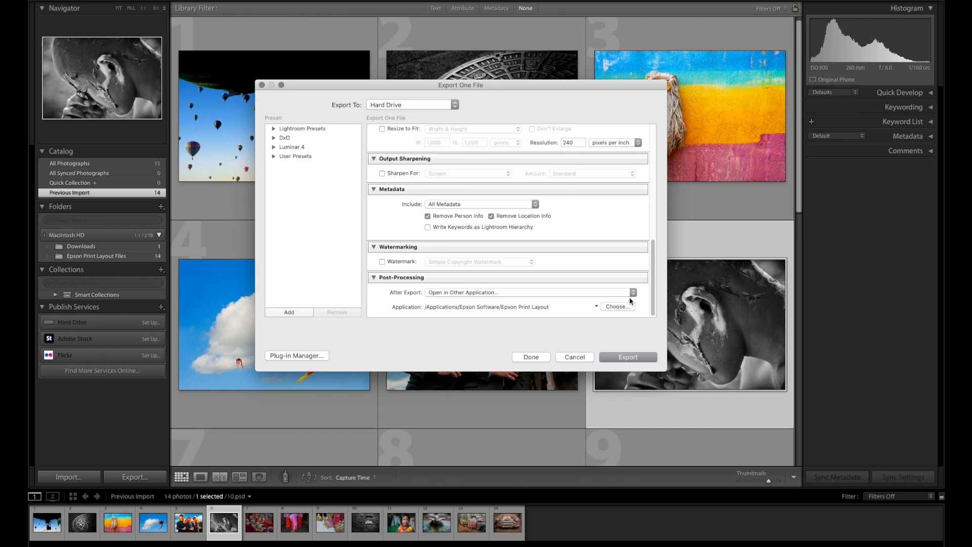
{"action": "left_click", "coordinate": [627, 357]}
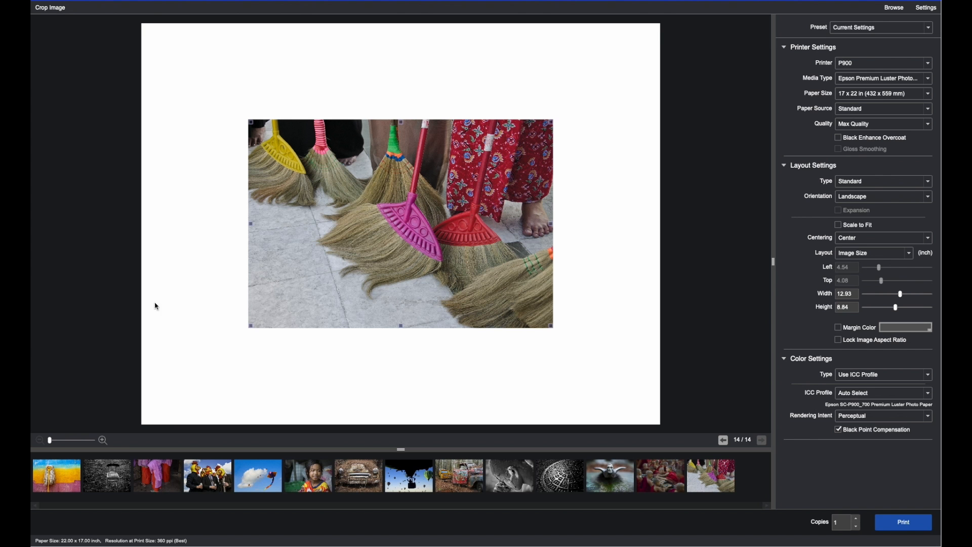
Step: Step from the mop and robes photos past the chicken mask toward the rusted trucks
{"action": "left_click", "coordinate": [107, 475]}
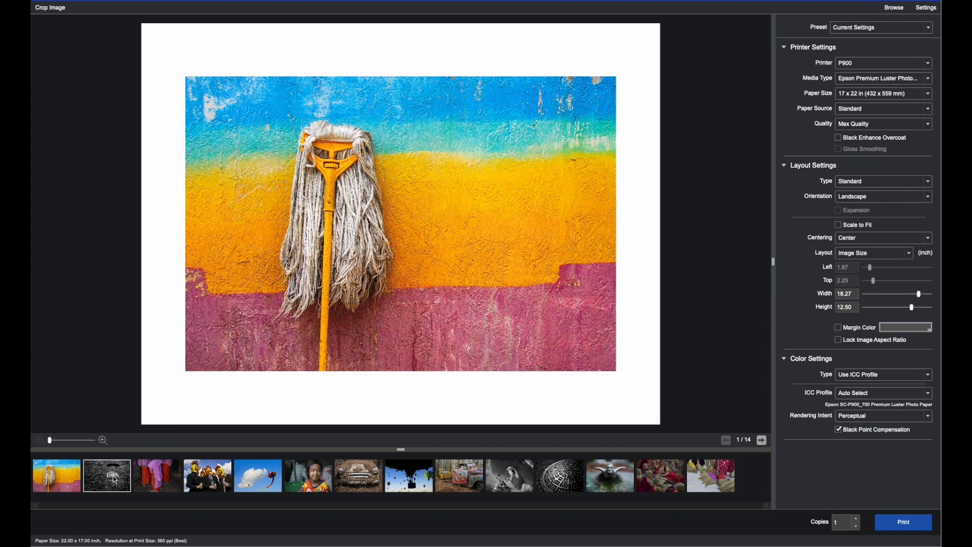
{"action": "left_click", "coordinate": [157, 476]}
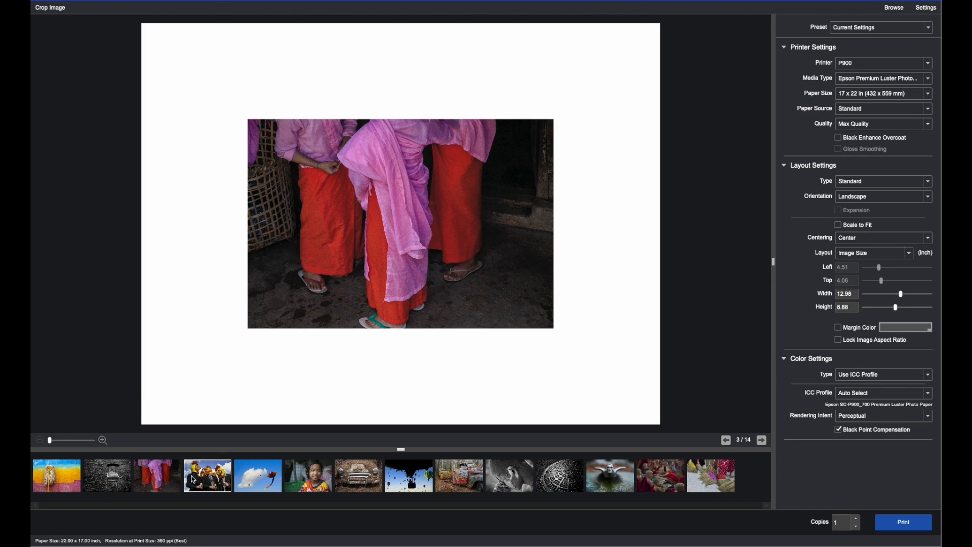
{"action": "left_click", "coordinate": [762, 439]}
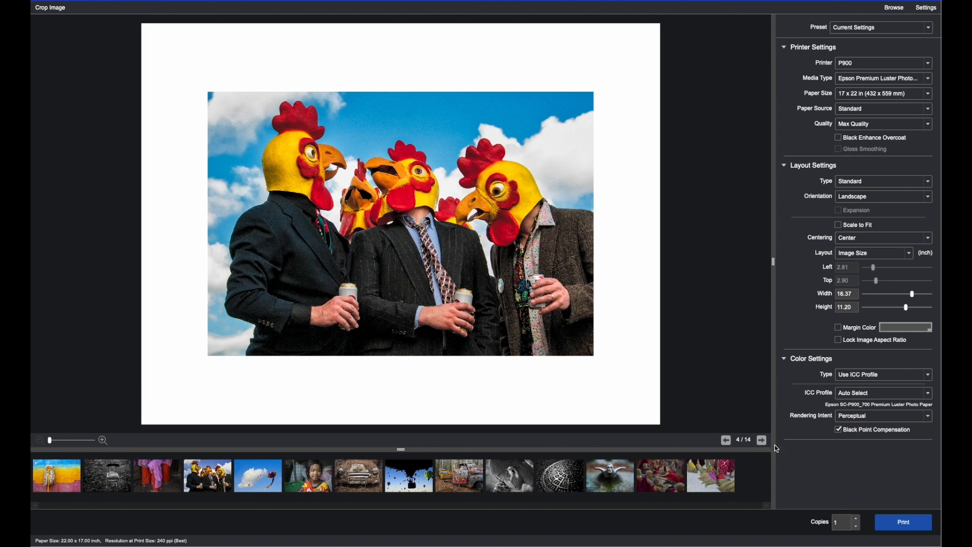
{"action": "left_click", "coordinate": [762, 439]}
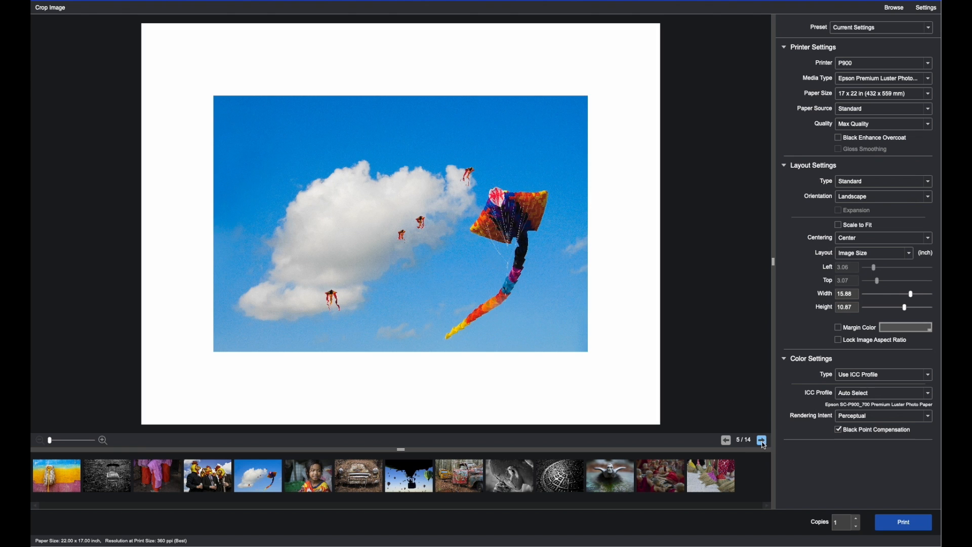
{"action": "left_click", "coordinate": [762, 440]}
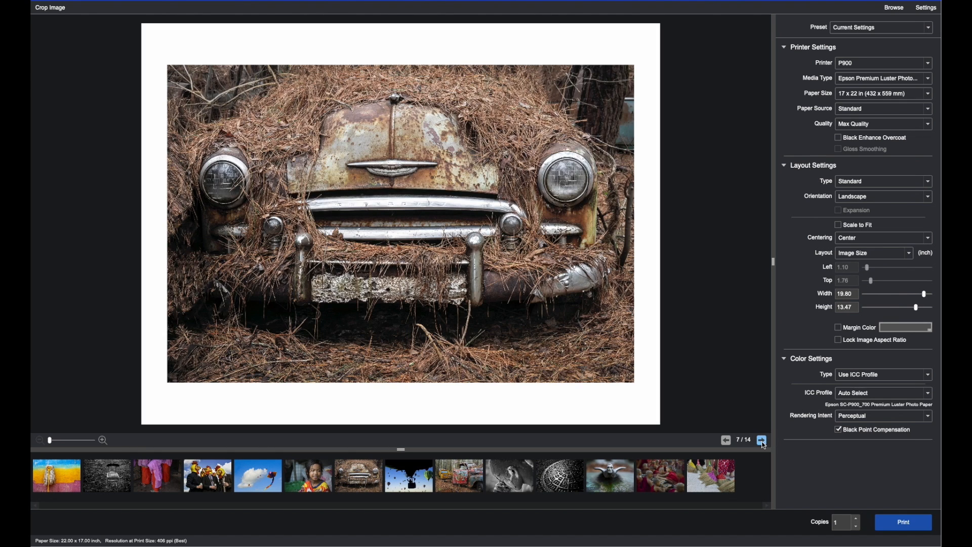
{"action": "left_click", "coordinate": [762, 441]}
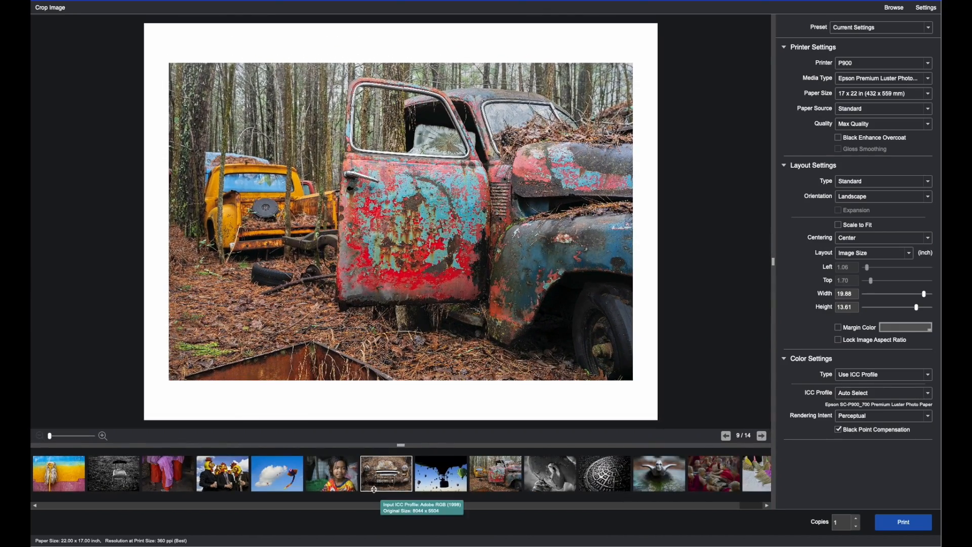
{"action": "mouse_move", "coordinate": [795, 42]}
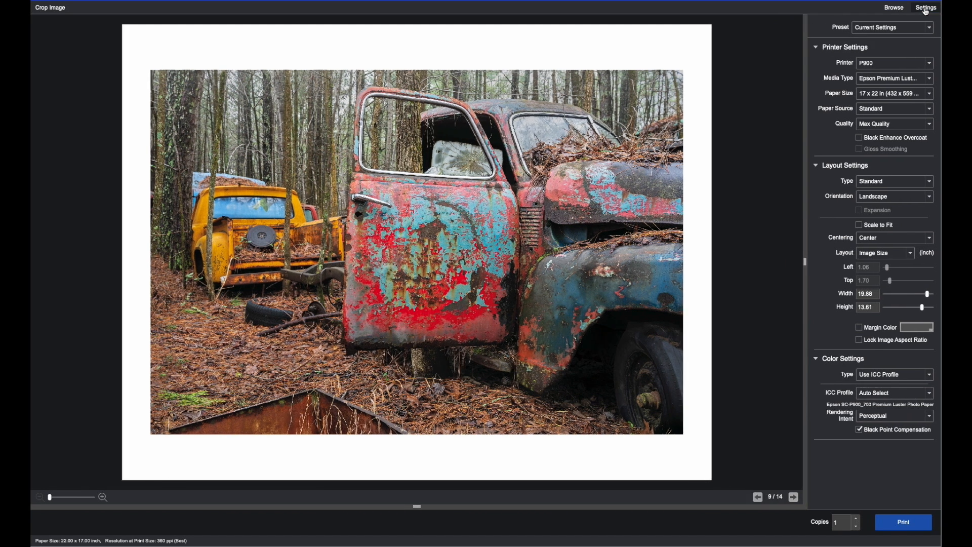
Step: Hide the Settings panel and restore the thumbnail browser beneath the trucks print
{"action": "left_click", "coordinate": [925, 7]}
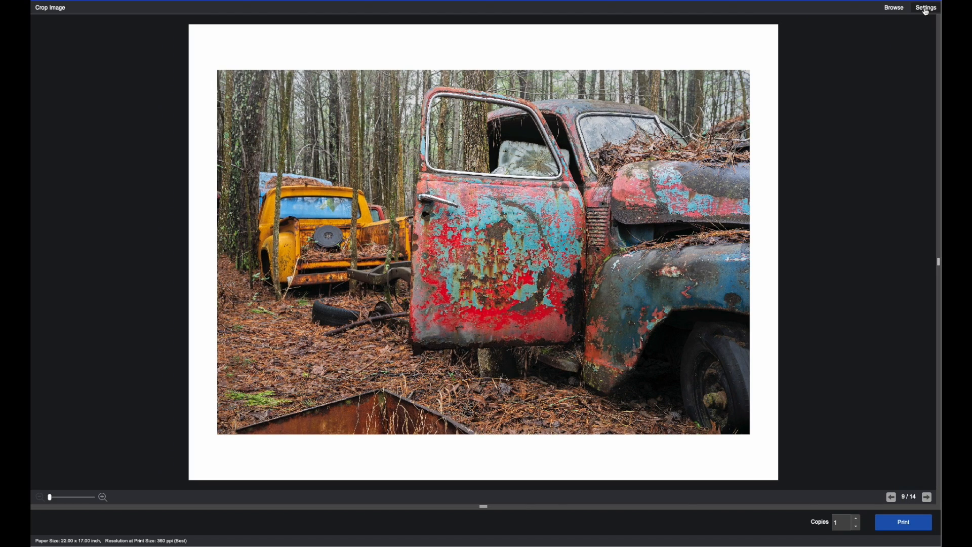
{"action": "left_click", "coordinate": [891, 497]}
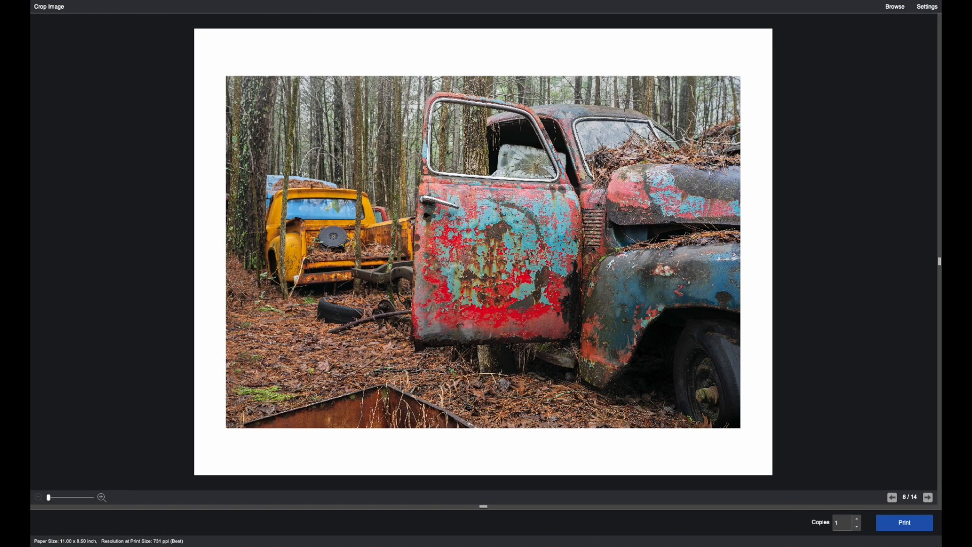
{"action": "left_click", "coordinate": [895, 7]}
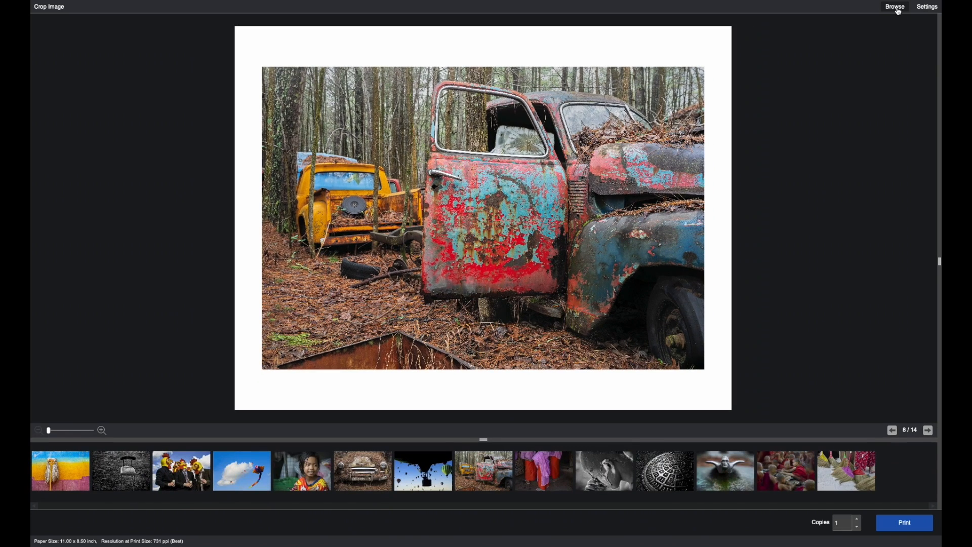
{"action": "mouse_move", "coordinate": [724, 471]}
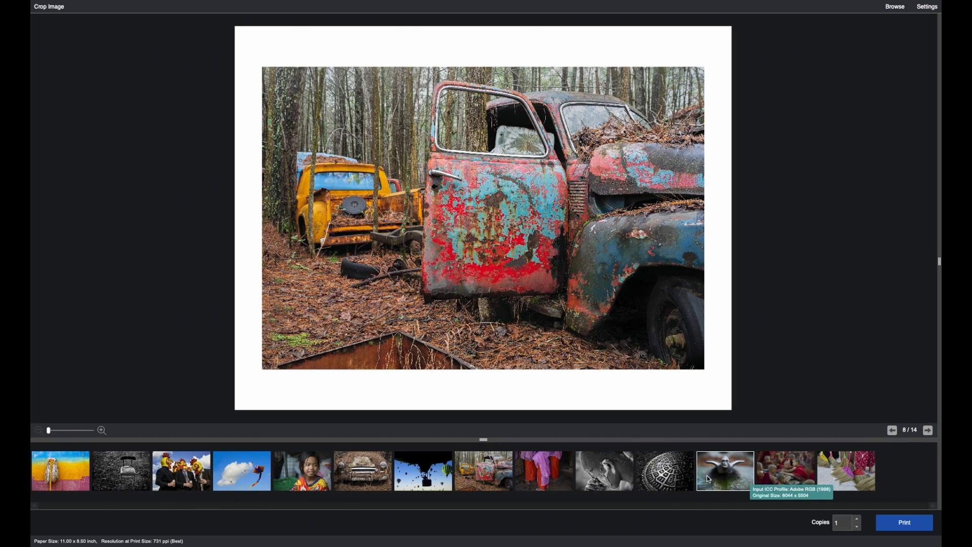
{"action": "mouse_move", "coordinate": [605, 471]}
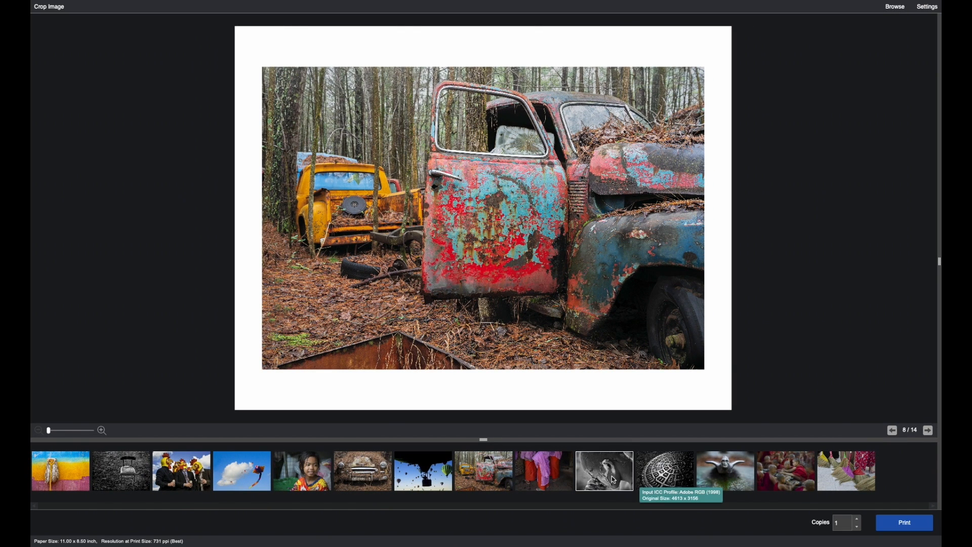
{"action": "mouse_move", "coordinate": [543, 470]}
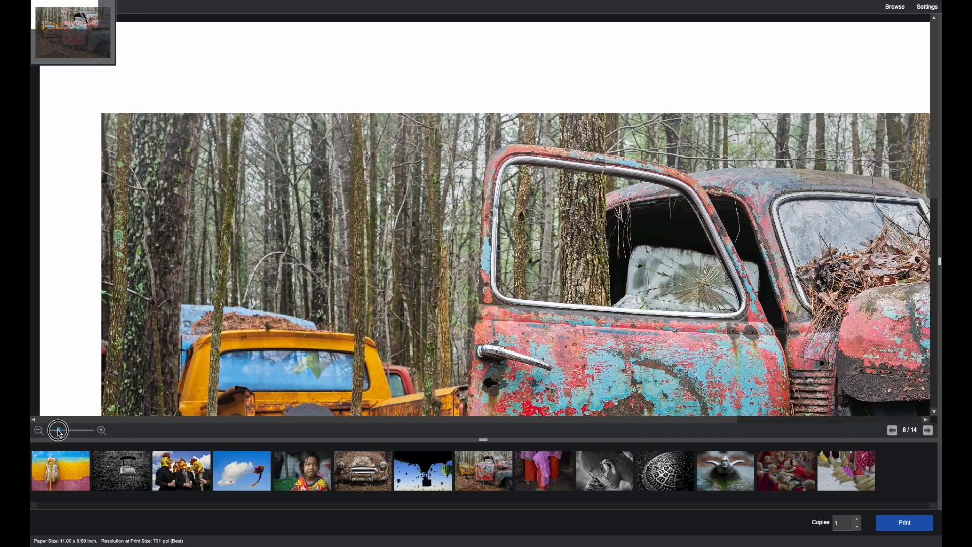
{"action": "left_click", "coordinate": [59, 431]}
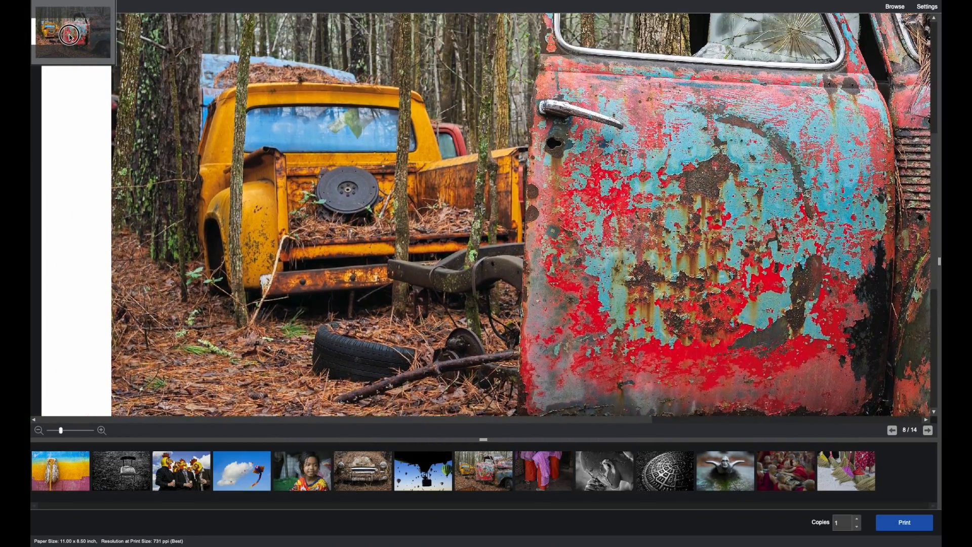
{"action": "left_click", "coordinate": [39, 431]}
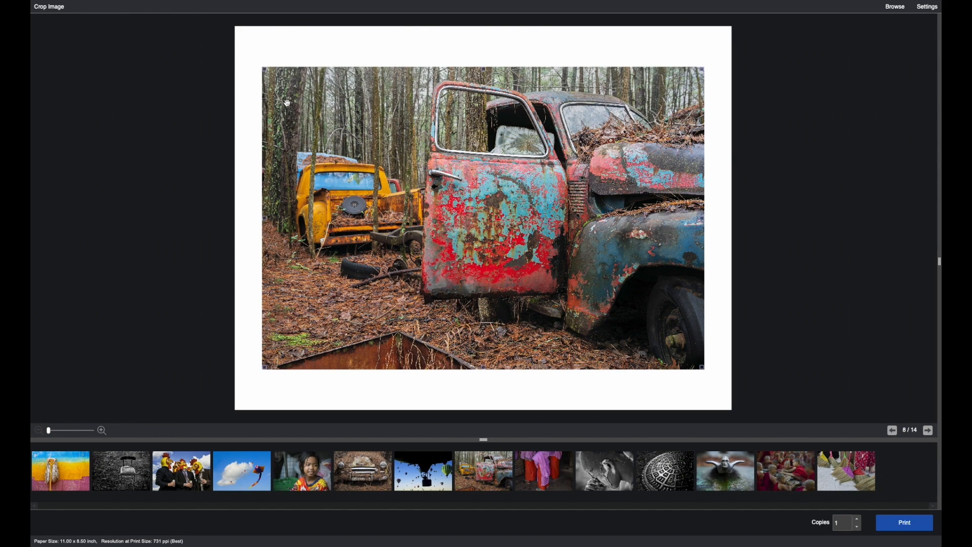
{"action": "mouse_move", "coordinate": [726, 470]}
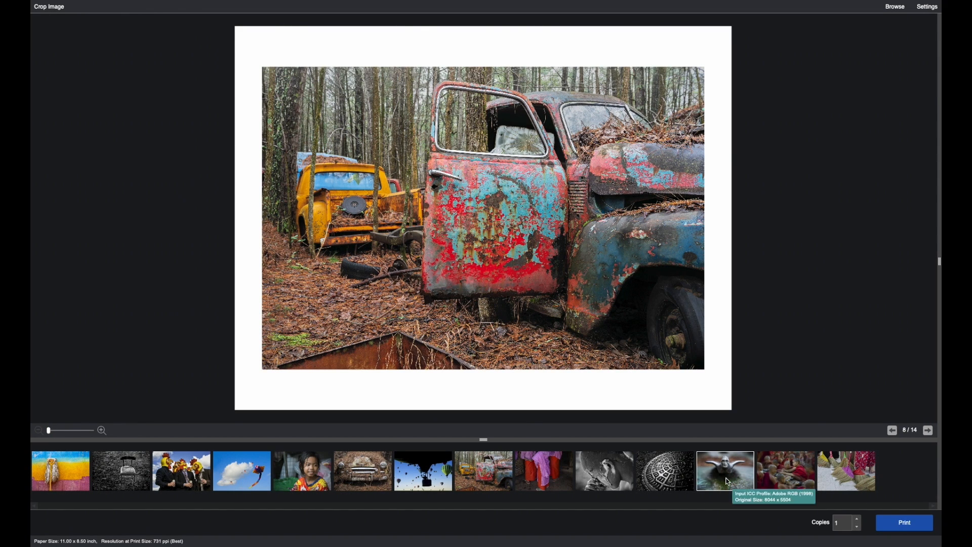
Step: Select the hood-ornament photo (12 of 14) and crop it tighter, printing at 644 ppi
{"action": "left_click", "coordinate": [724, 470]}
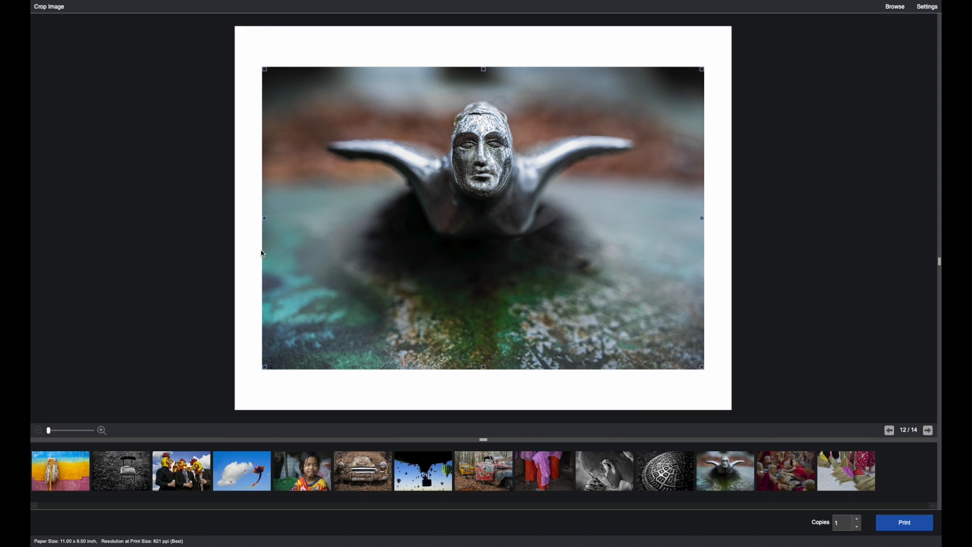
{"action": "left_click", "coordinate": [49, 7]}
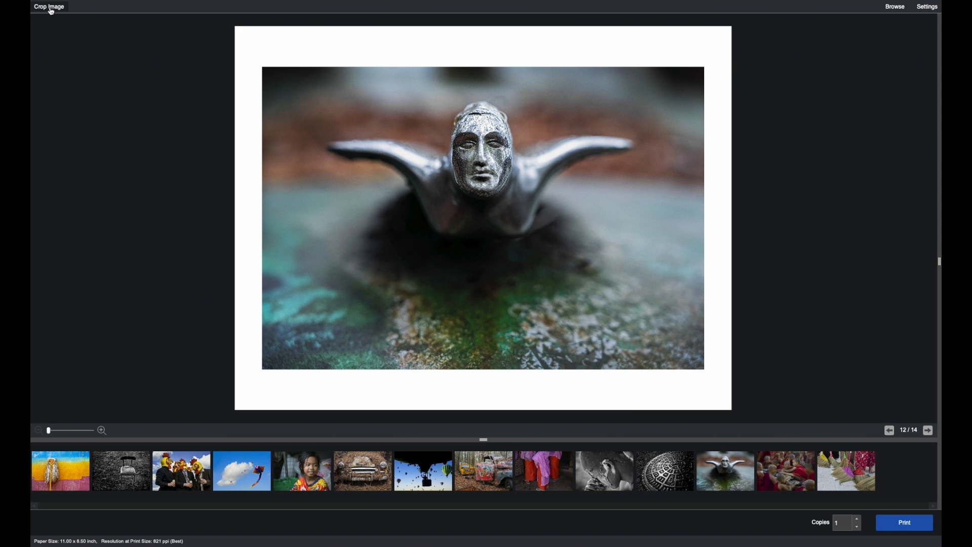
{"action": "left_click", "coordinate": [48, 7]}
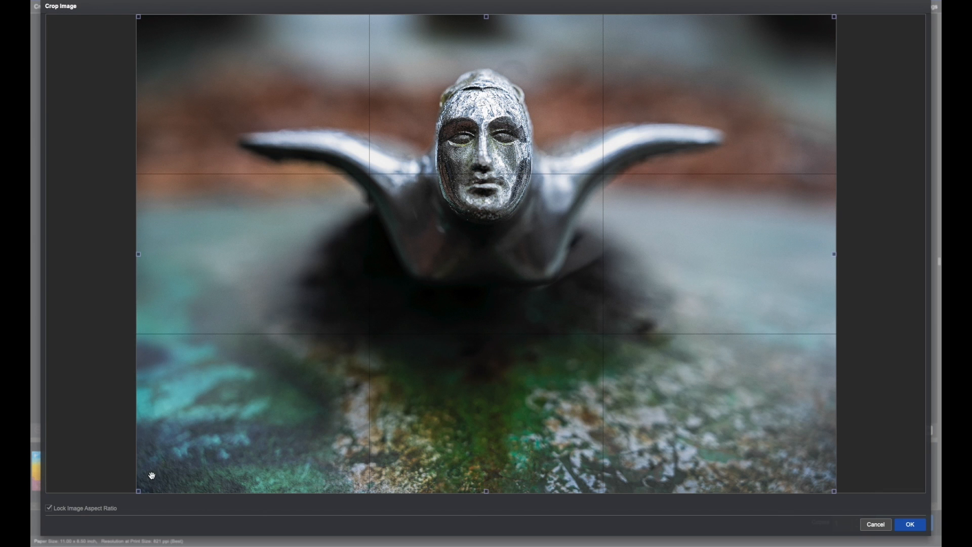
{"action": "mouse_move", "coordinate": [138, 494]}
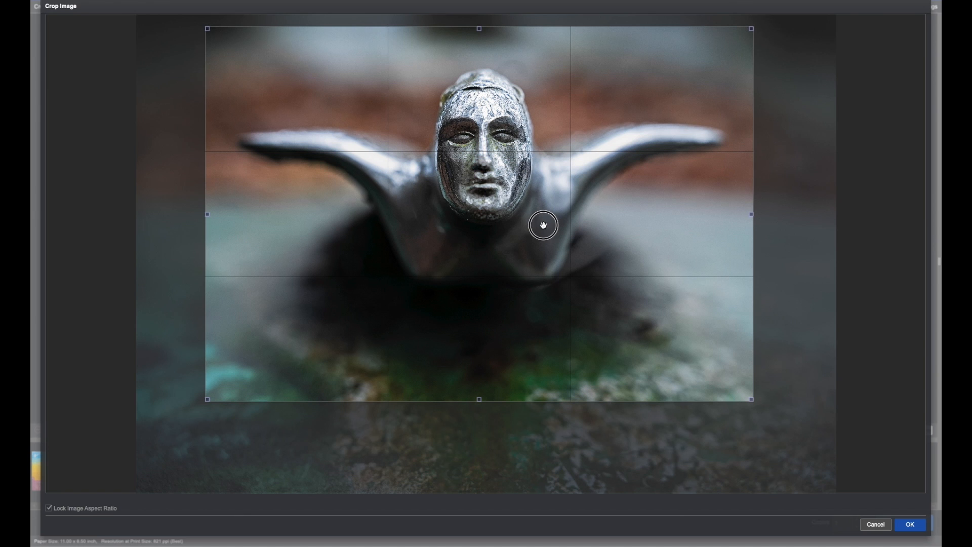
{"action": "mouse_move", "coordinate": [542, 225]}
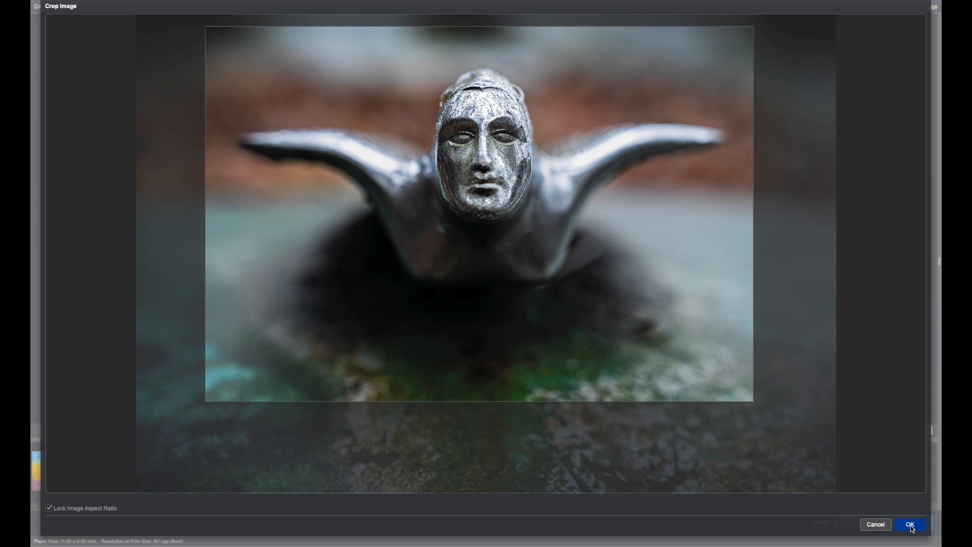
{"action": "left_click", "coordinate": [909, 524]}
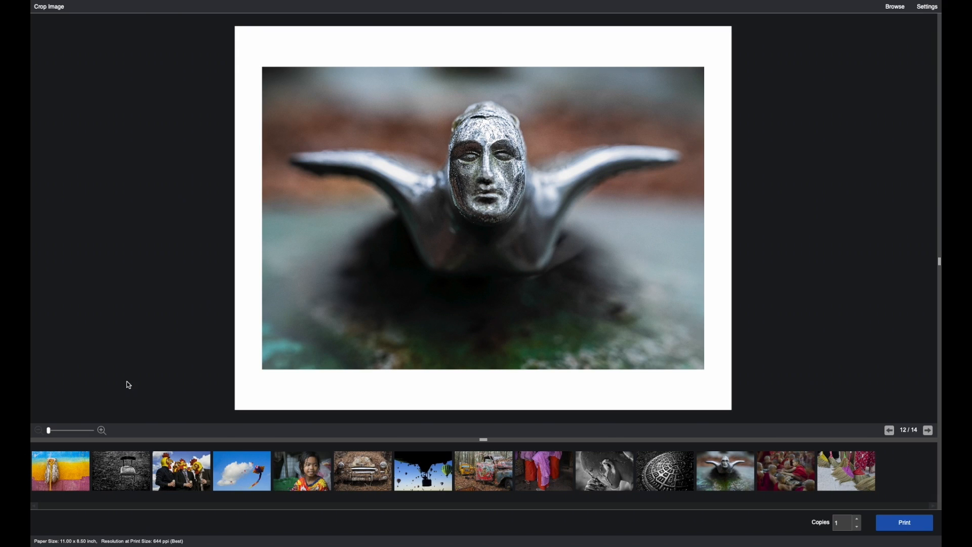
{"action": "mouse_move", "coordinate": [160, 532]}
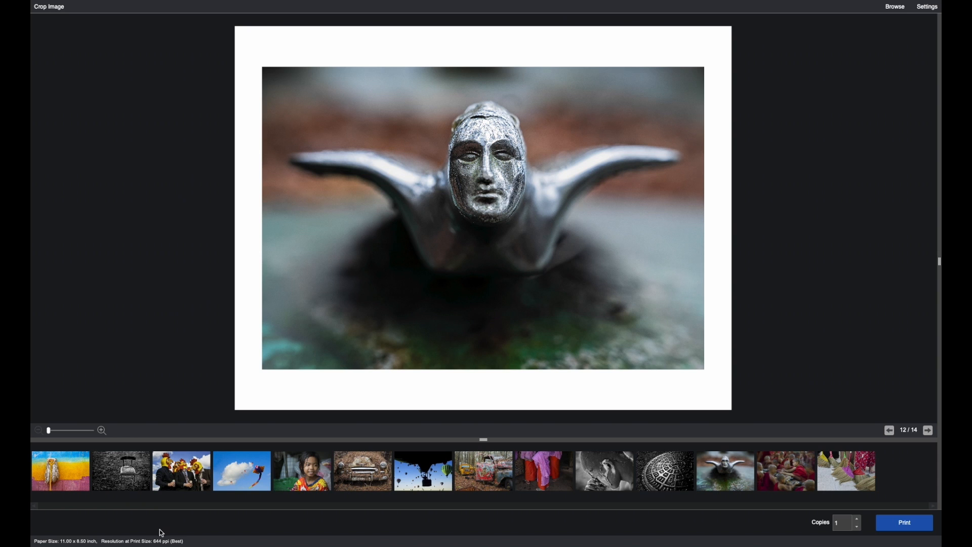
{"action": "mouse_move", "coordinate": [165, 530]}
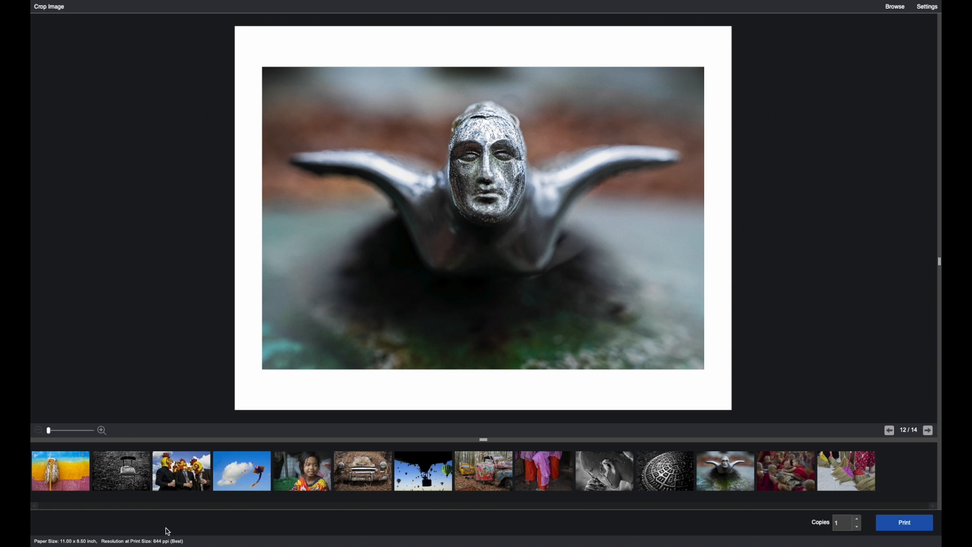
{"action": "mouse_move", "coordinate": [178, 530]}
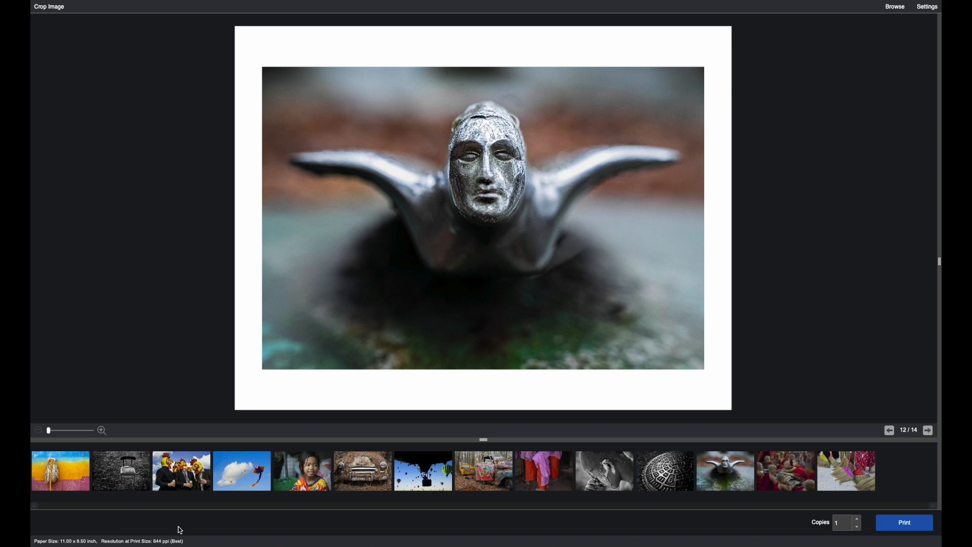
{"action": "mouse_move", "coordinate": [72, 530]}
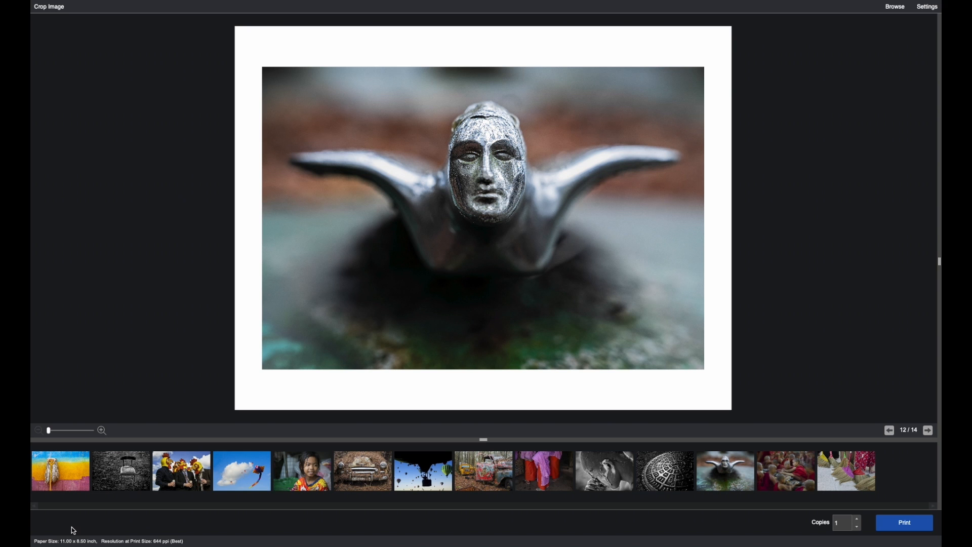